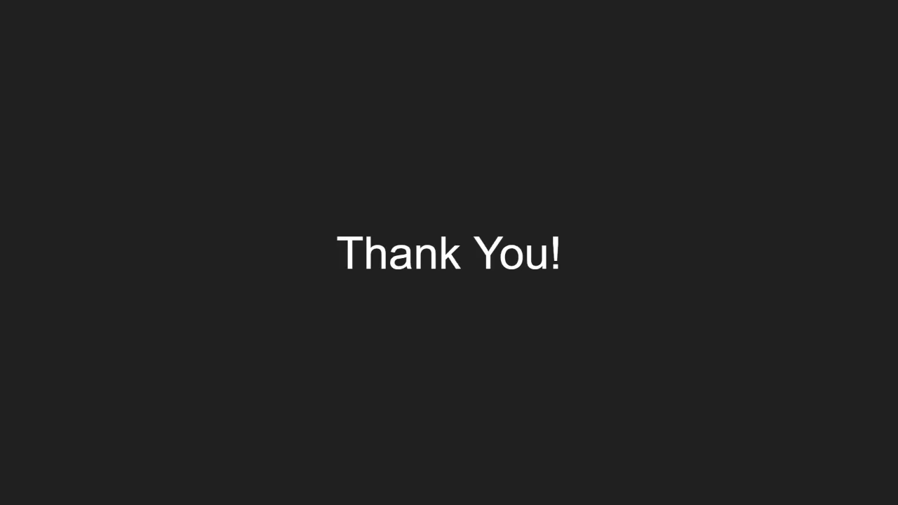
pyautogui.moveTo(534, 5)
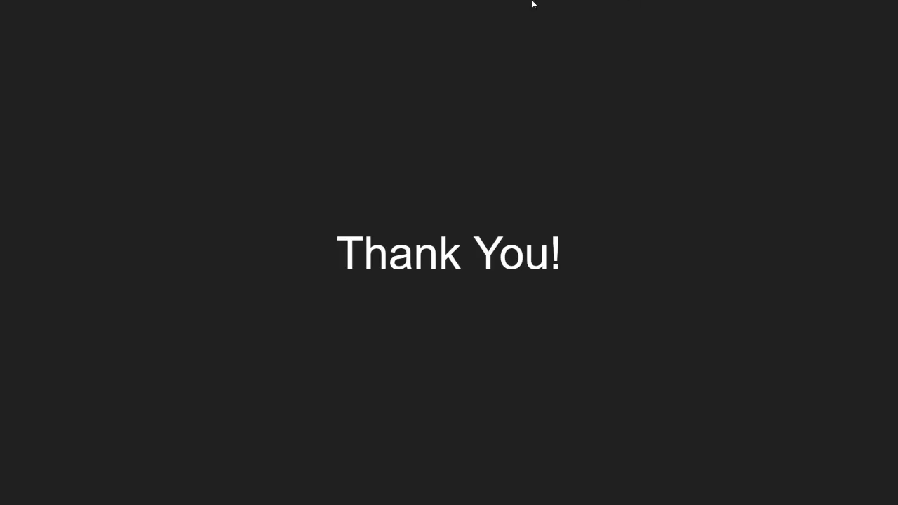
pyautogui.moveTo(432, 15)
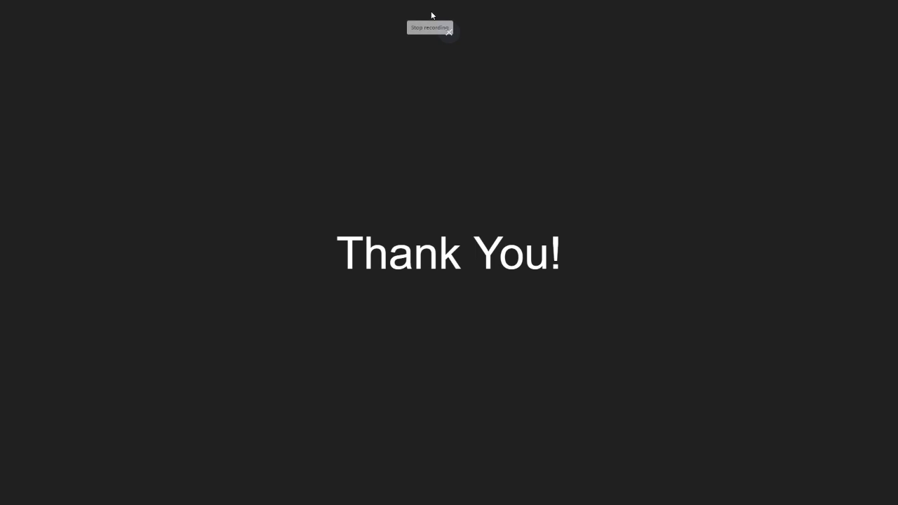